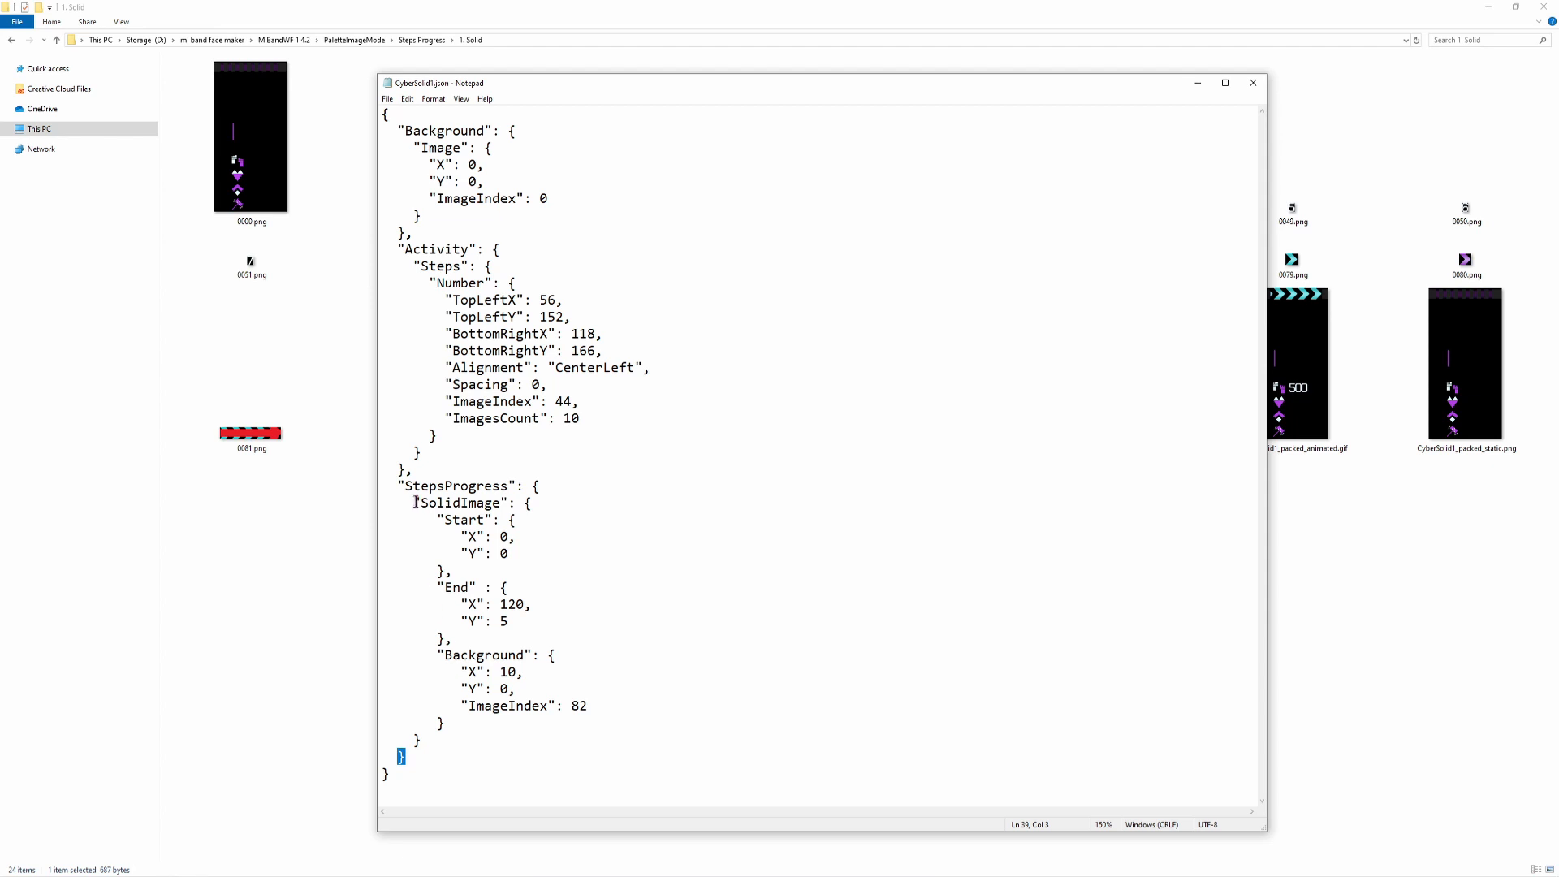
double_click(462, 501)
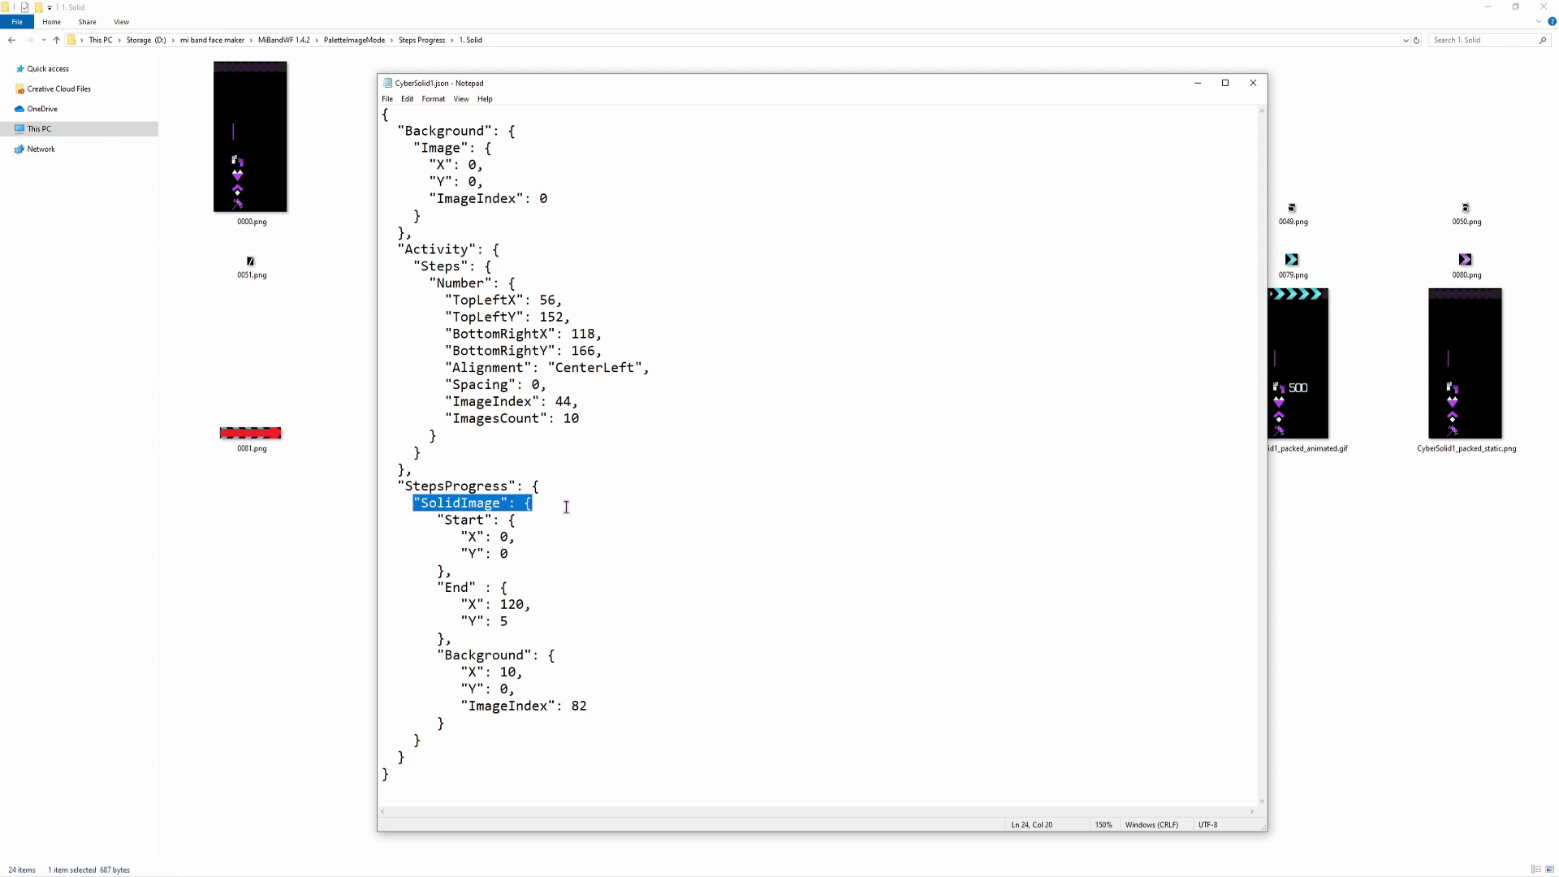
left_click(440, 518)
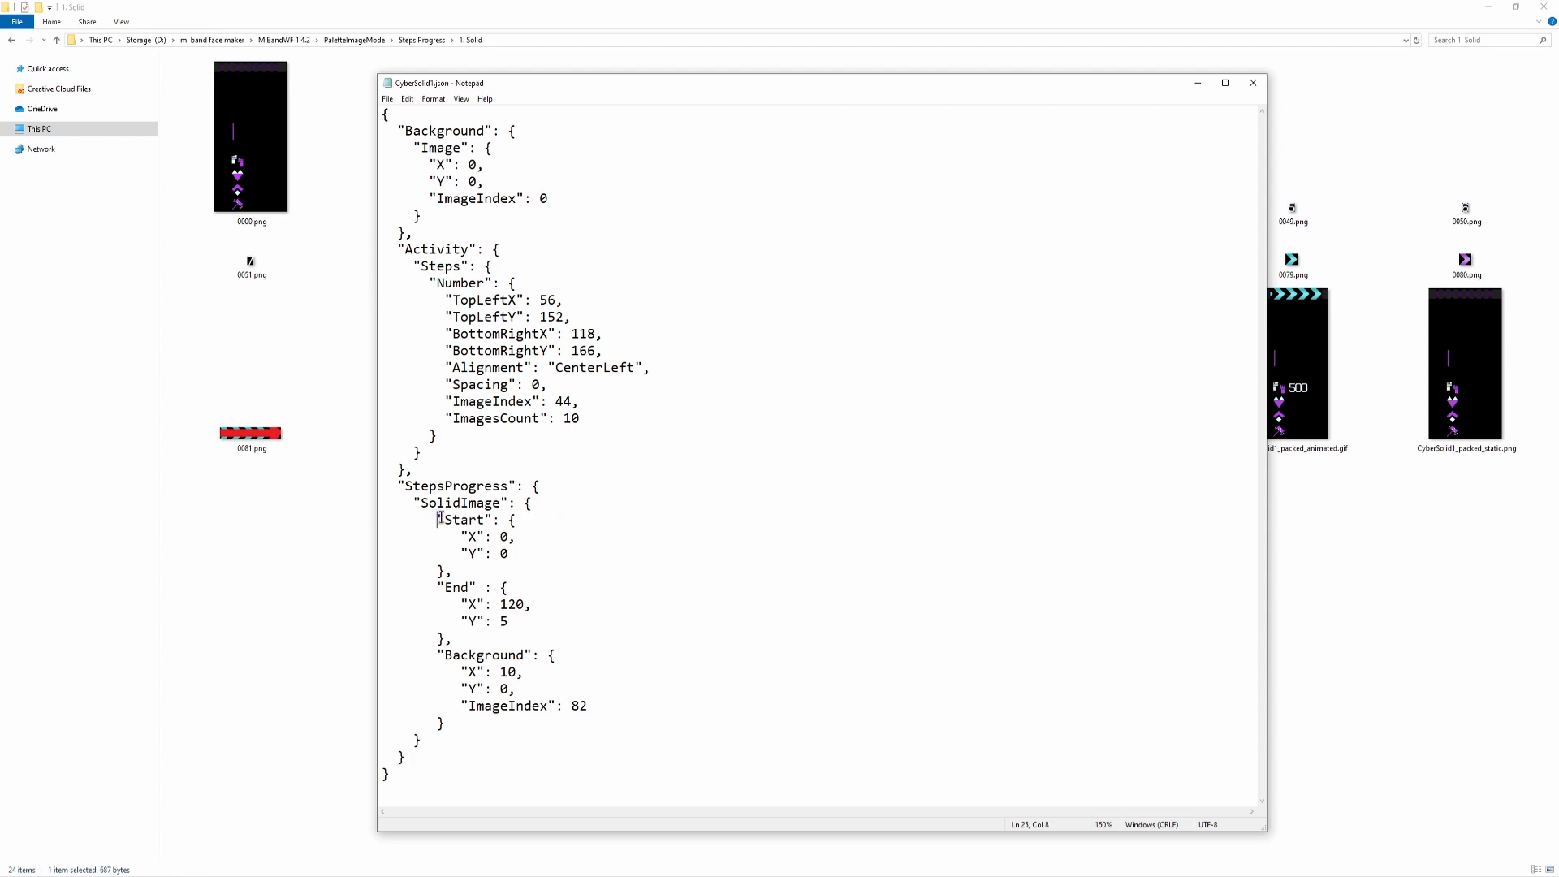